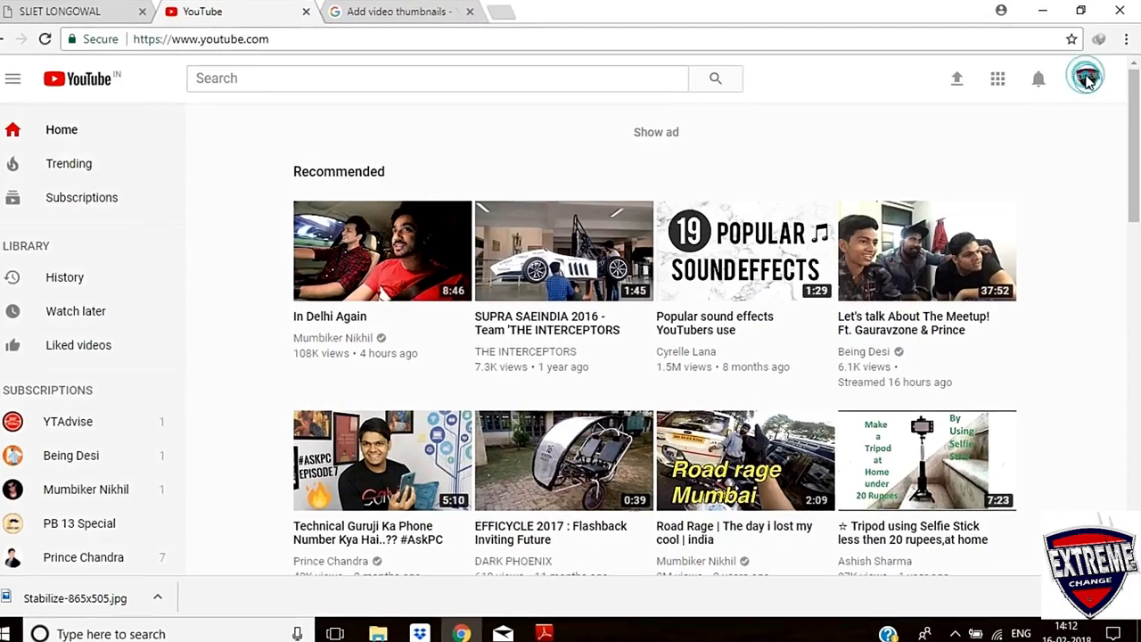
Step: Reach the edit page of the camouflage iPhone skin video from Creator Studio's dashboard
left_click(1084, 79)
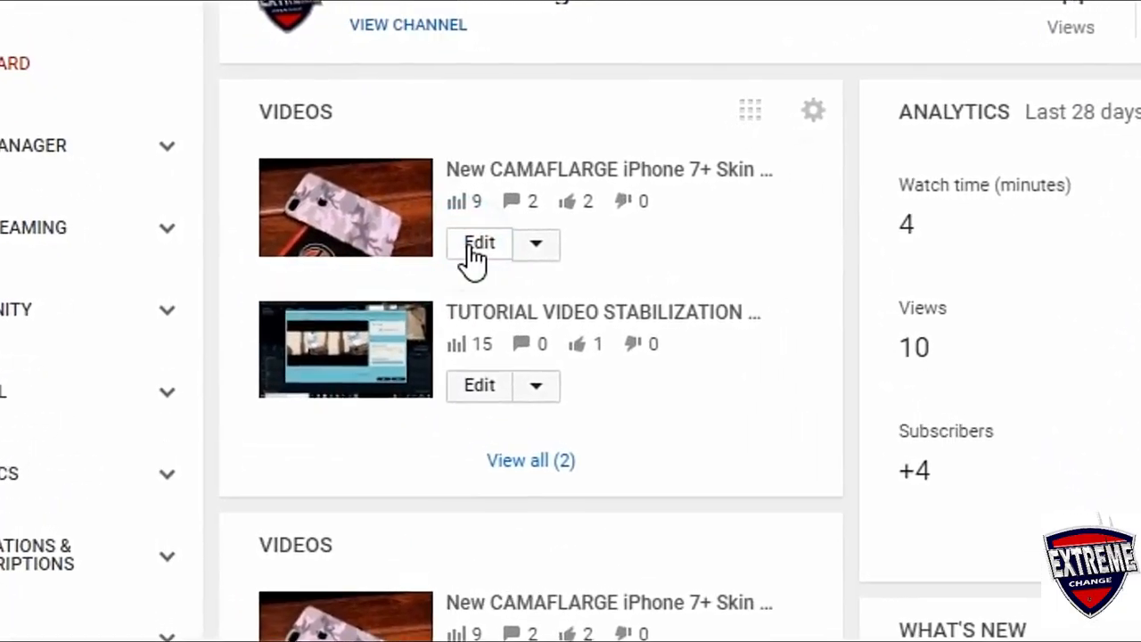
left_click(479, 243)
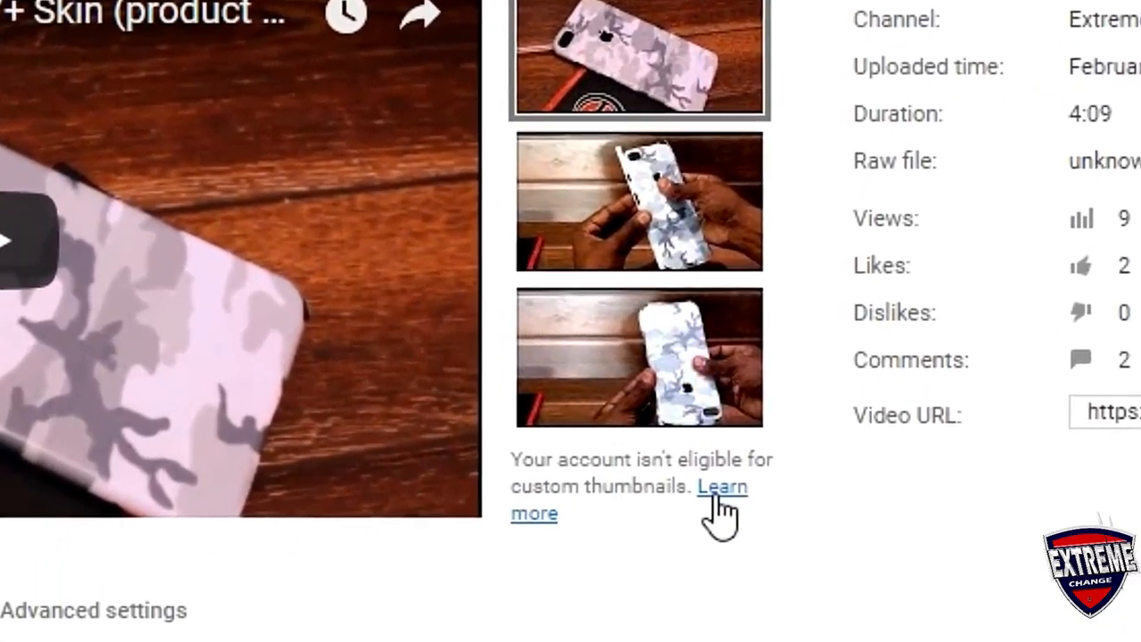
Step: Follow 'Learn more' to the Help article's 'Create custom video thumbnail' section for verified accounts
left_click(722, 485)
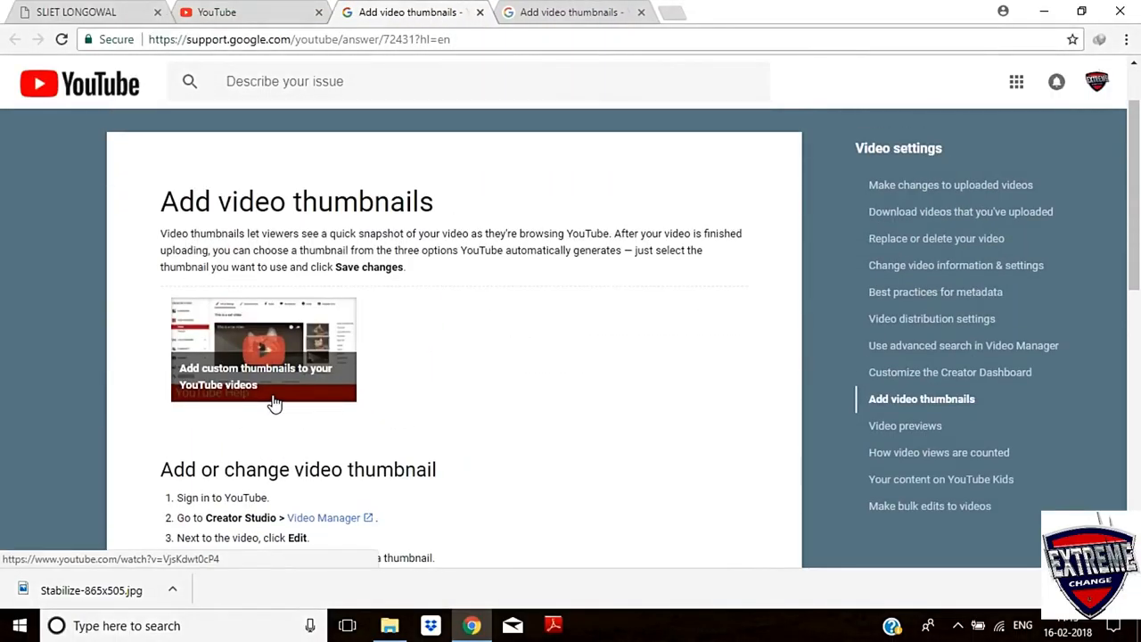
scroll("down", 3)
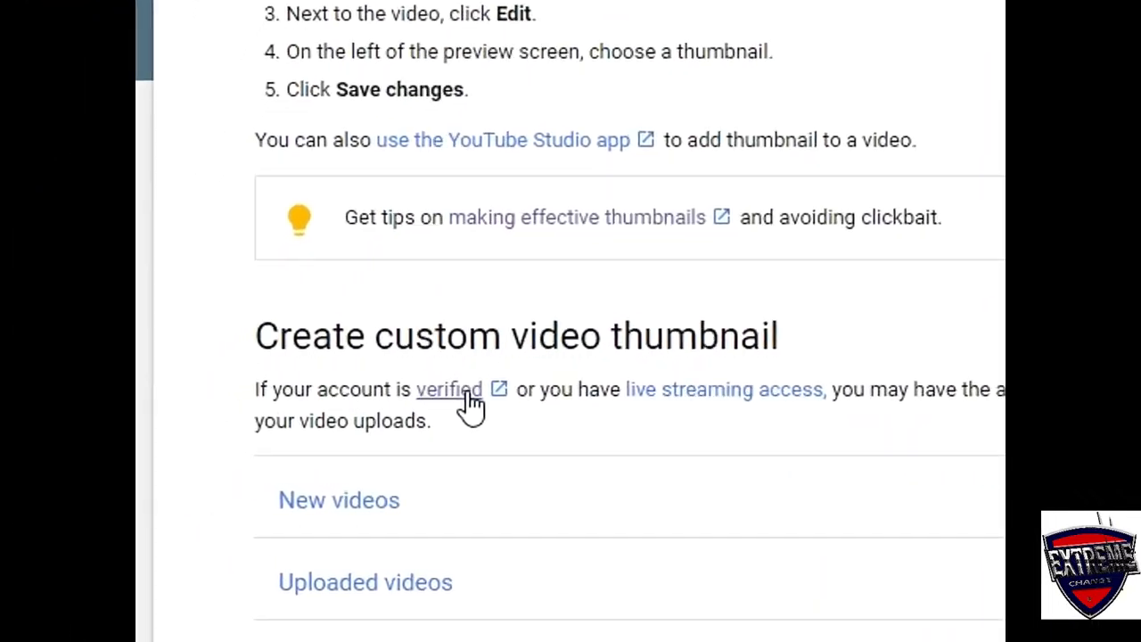
Step: Start account verification with India as country and the code delivered by text message
left_click(450, 389)
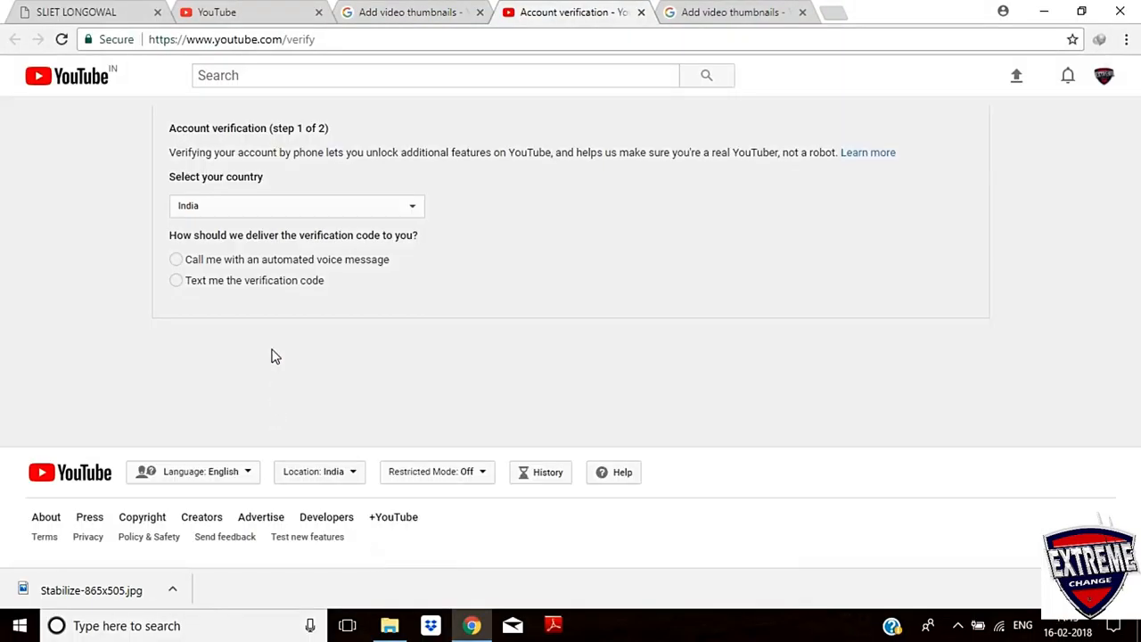
left_click(296, 205)
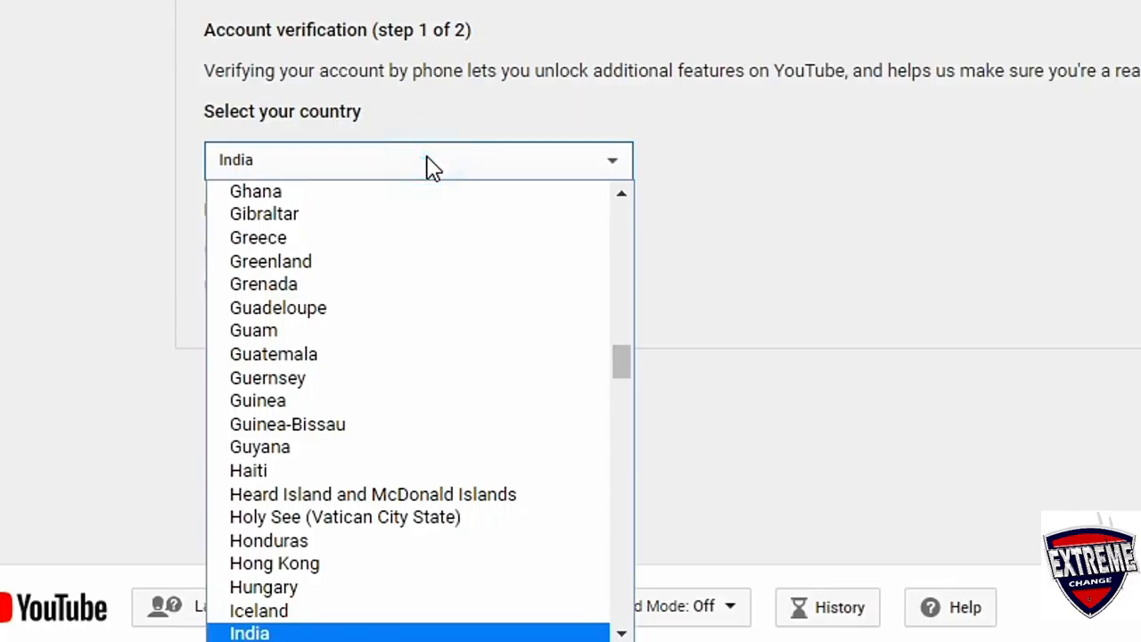
left_click(250, 633)
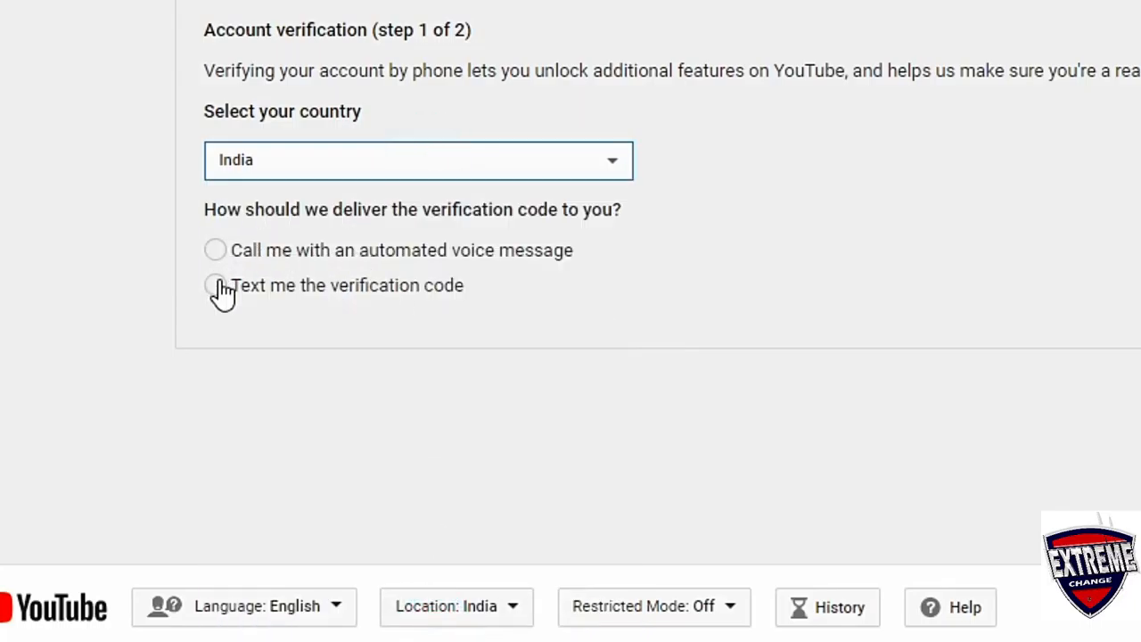
left_click(214, 286)
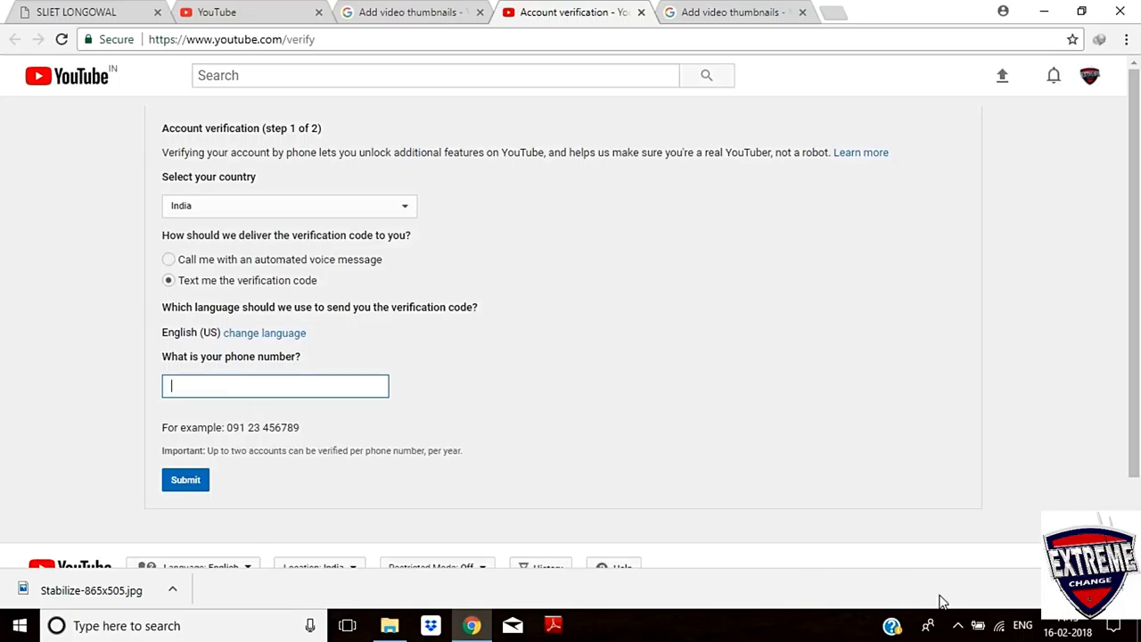
mouse_move(959, 626)
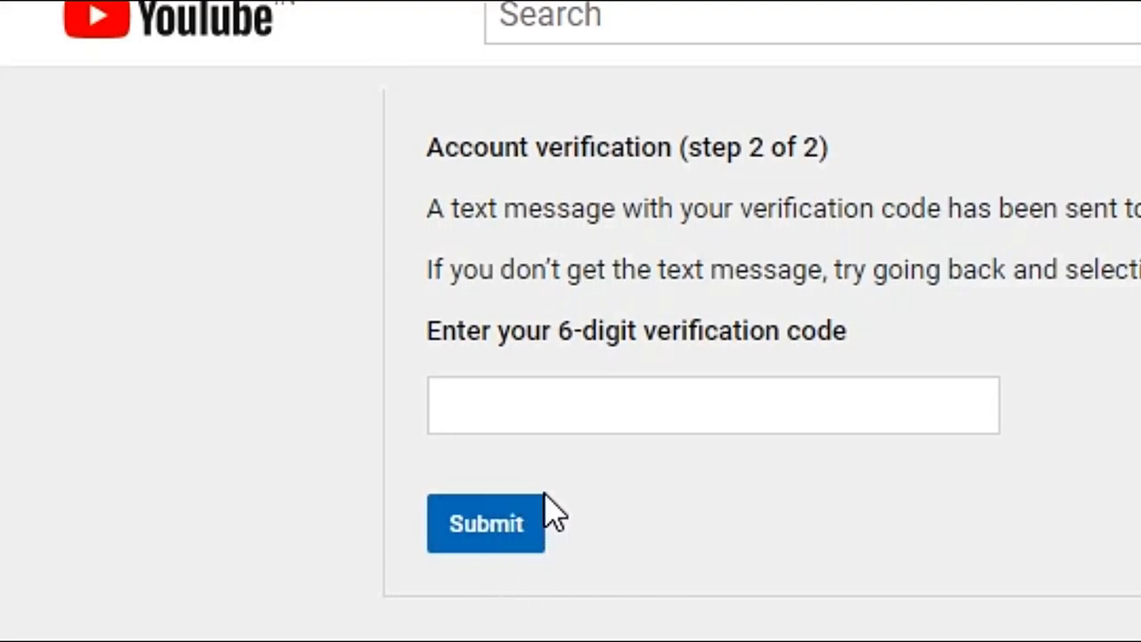
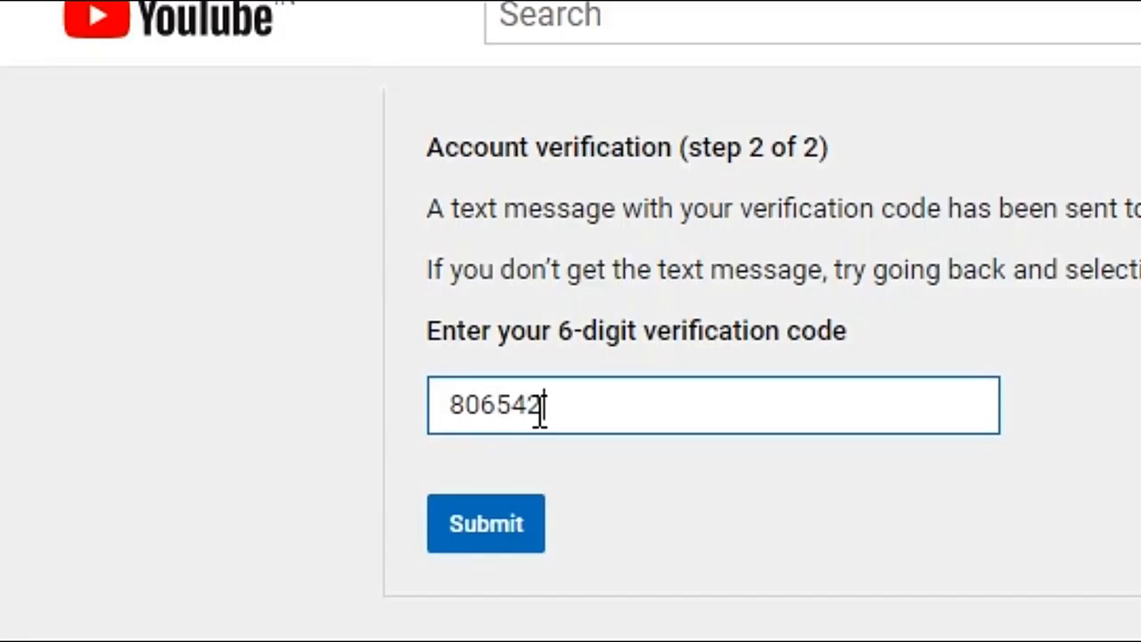
Step: Submit the texted 6-digit code and continue to the channel's Status and Features page
left_click(485, 524)
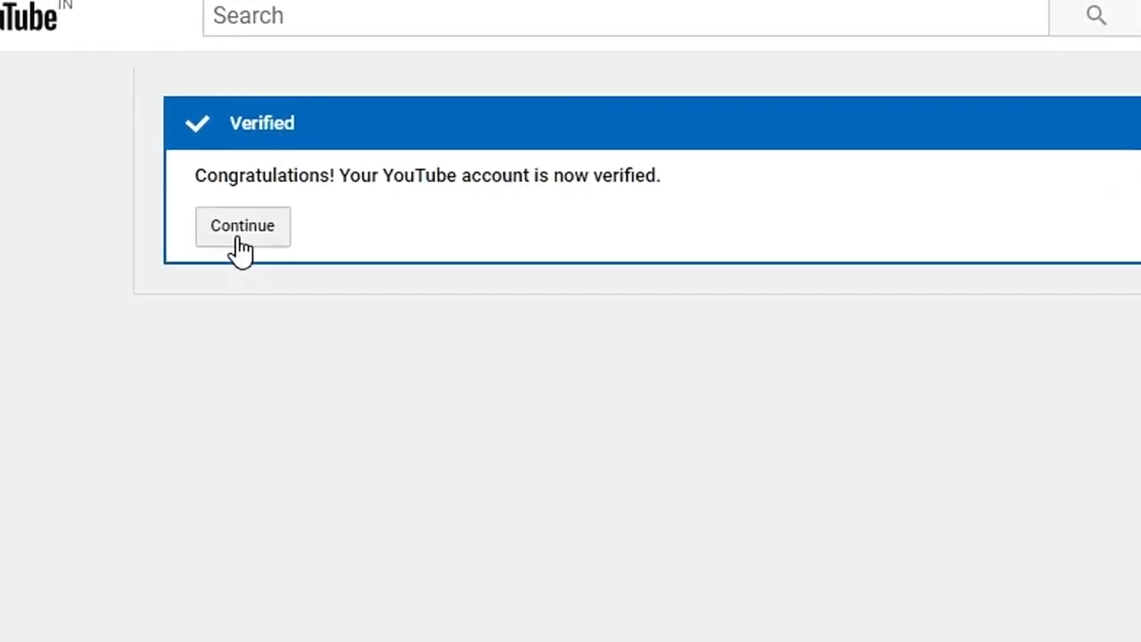
left_click(243, 225)
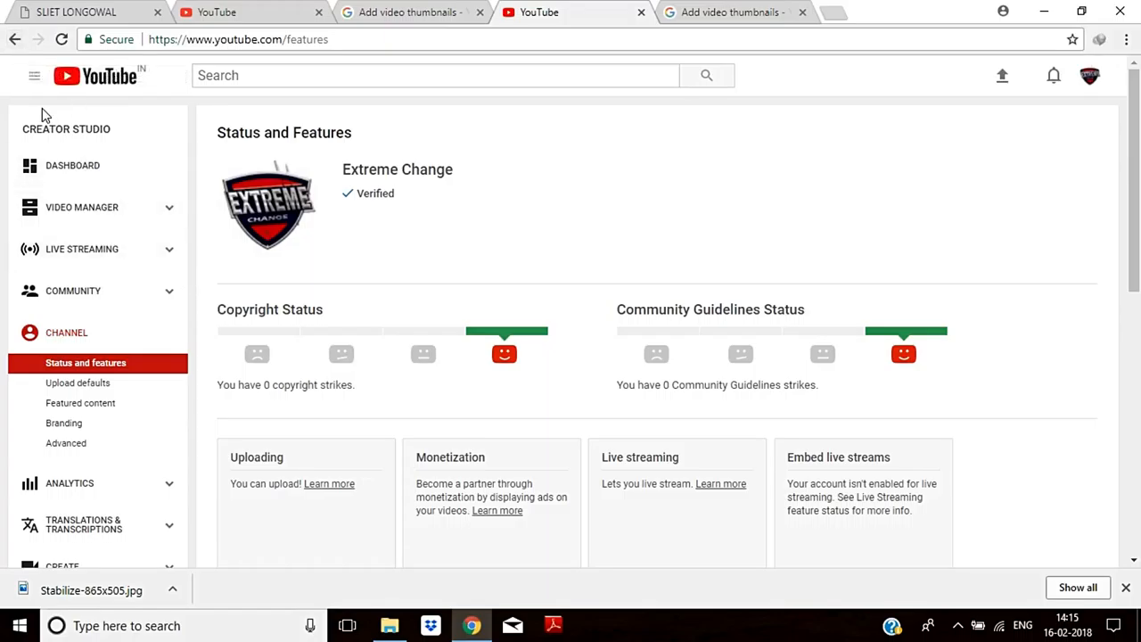
scroll("down", 3)
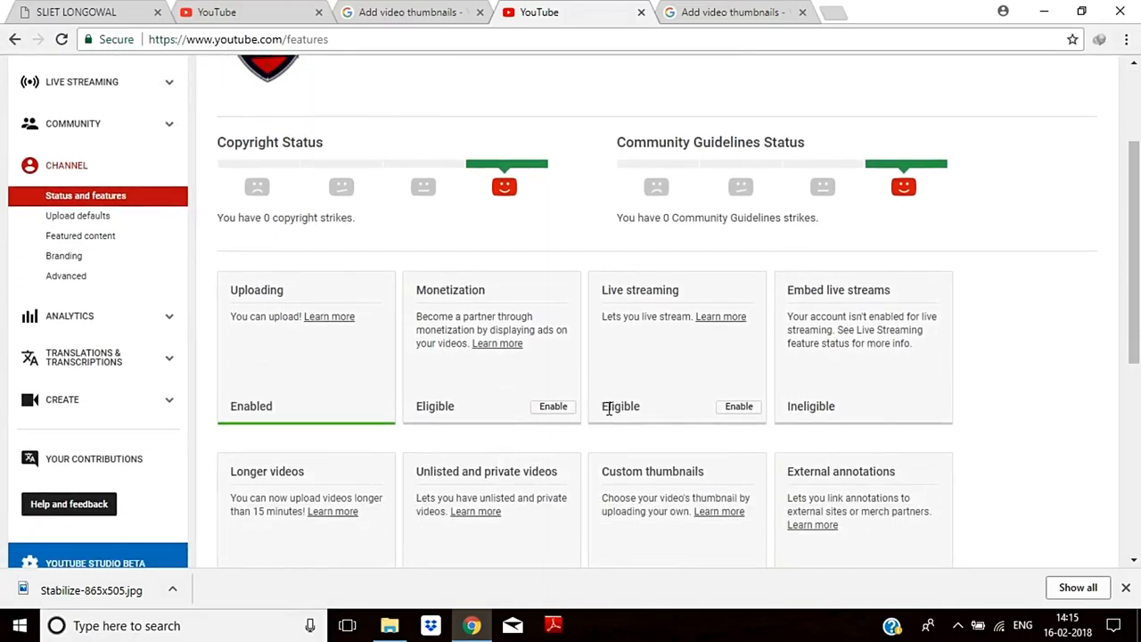
scroll("down", 3)
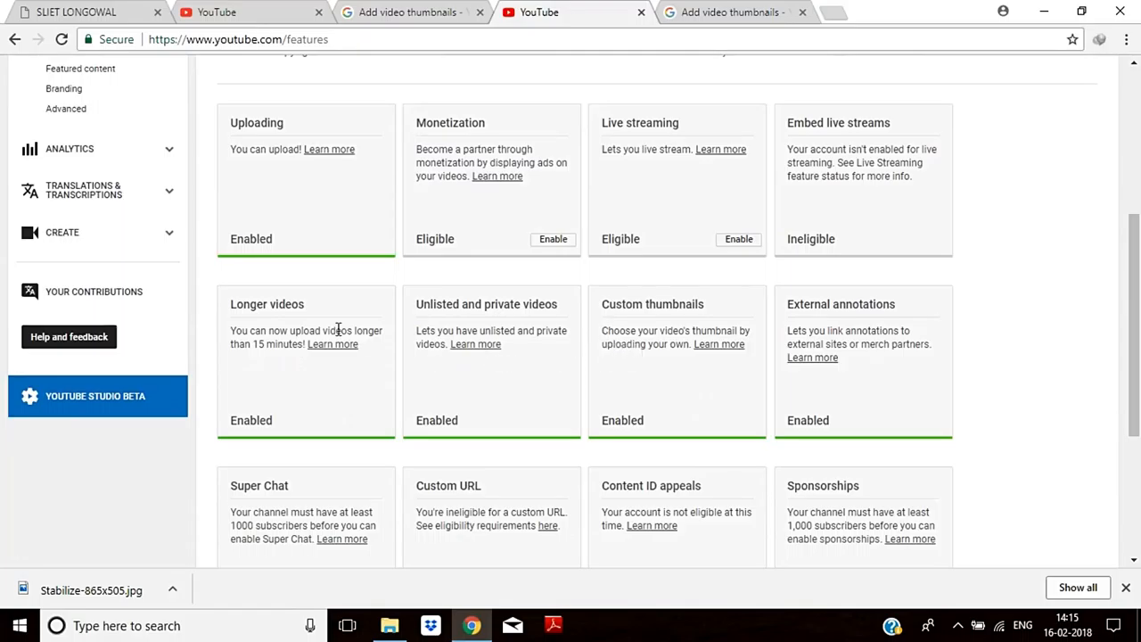
mouse_move(642, 346)
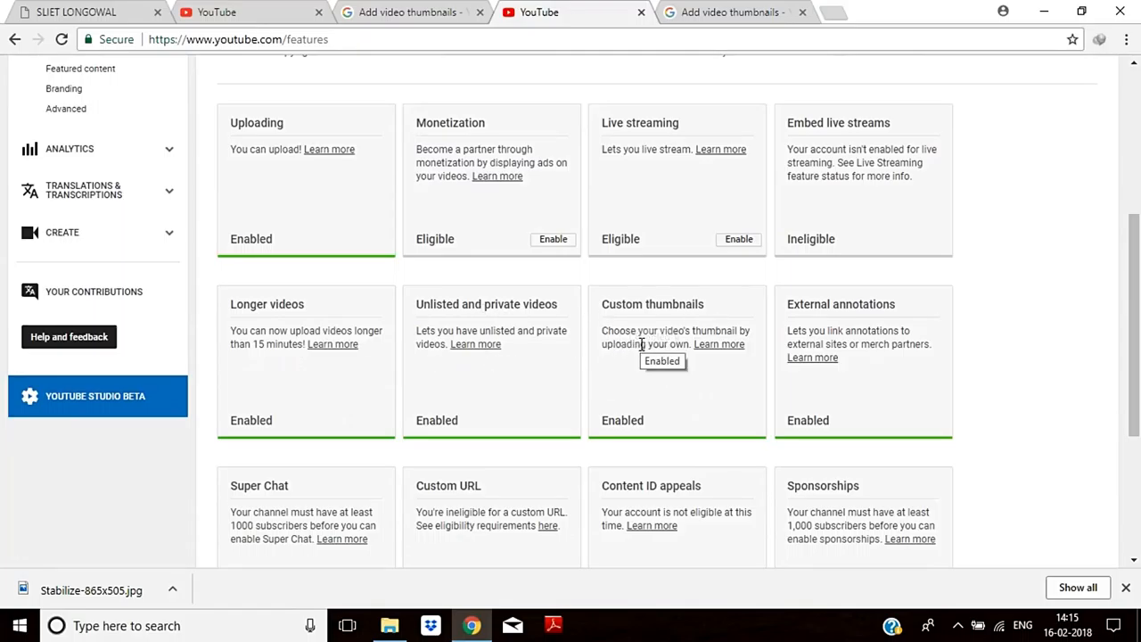
mouse_move(478, 428)
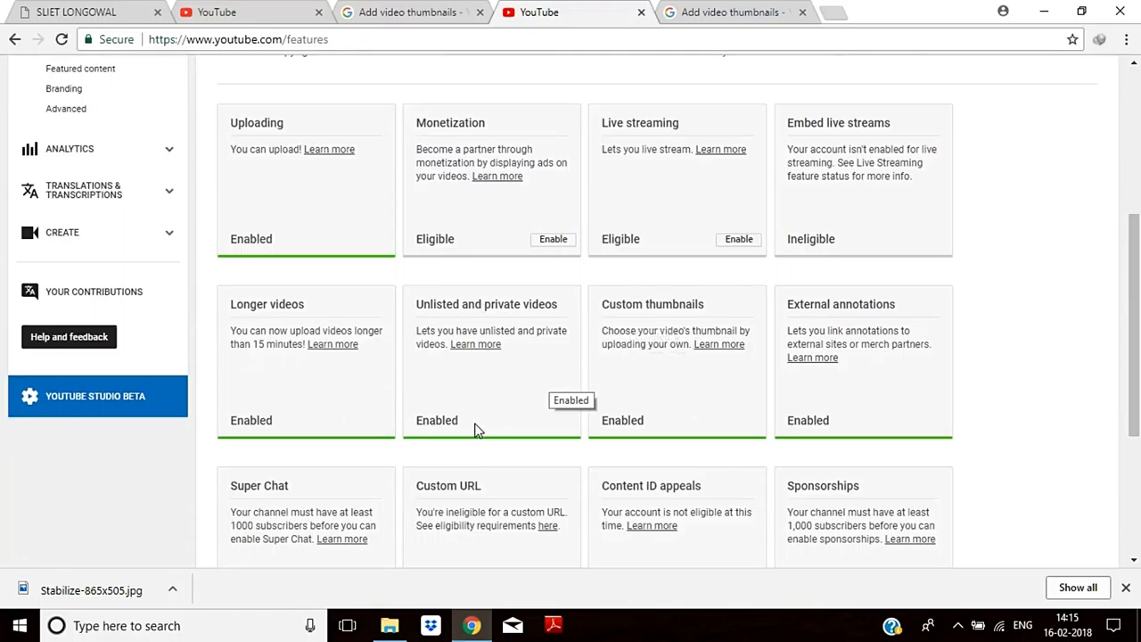
mouse_move(397, 383)
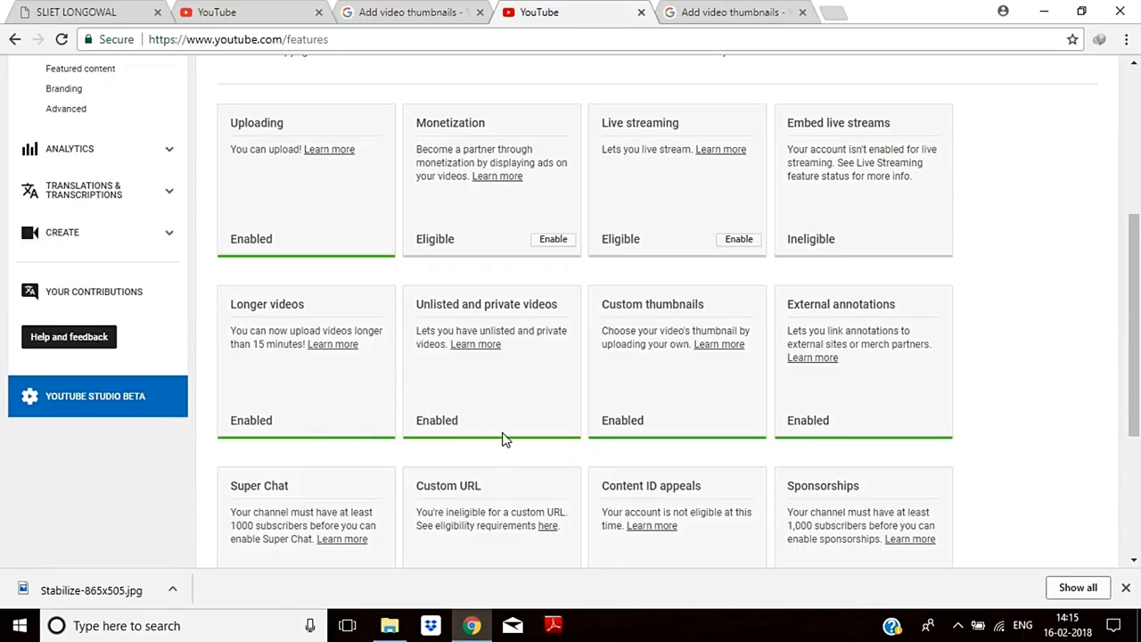
mouse_move(503, 439)
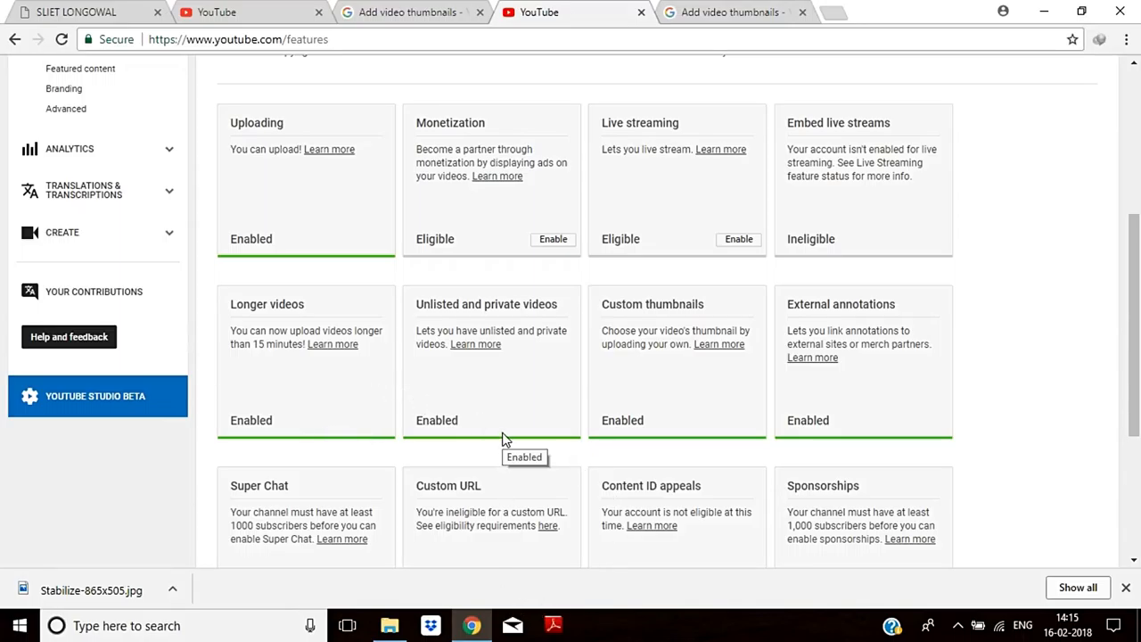